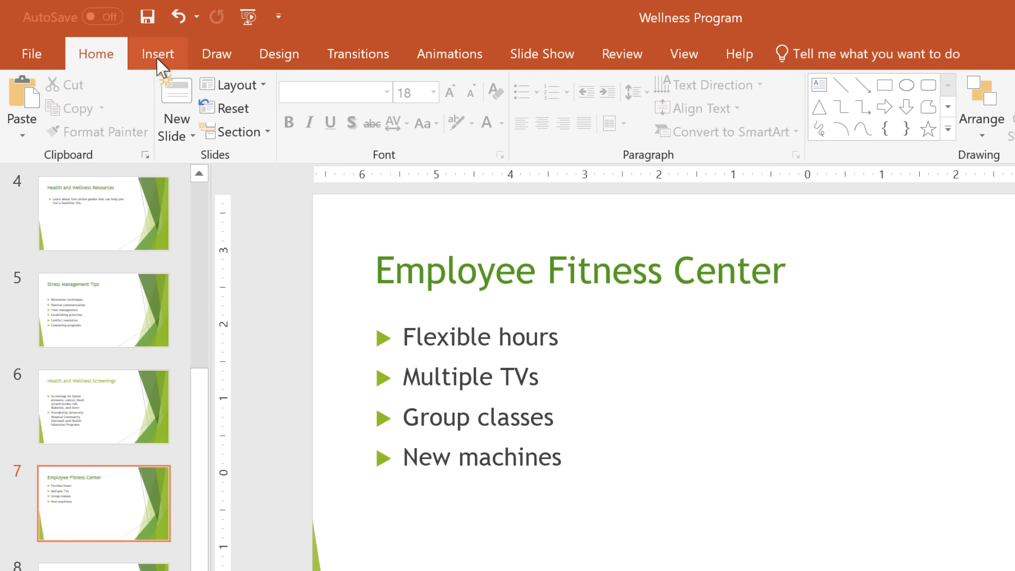
Show the Insert ribbon options for the Employee Fitness Center slide.
left_click(157, 54)
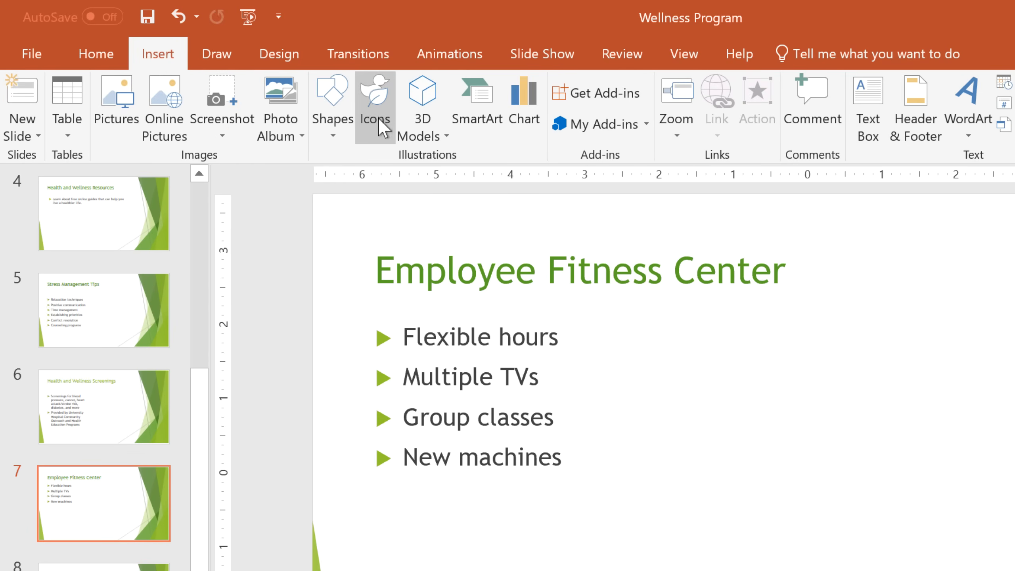
Insert the running-person icon from the People category of the Icons library.
left_click(375, 100)
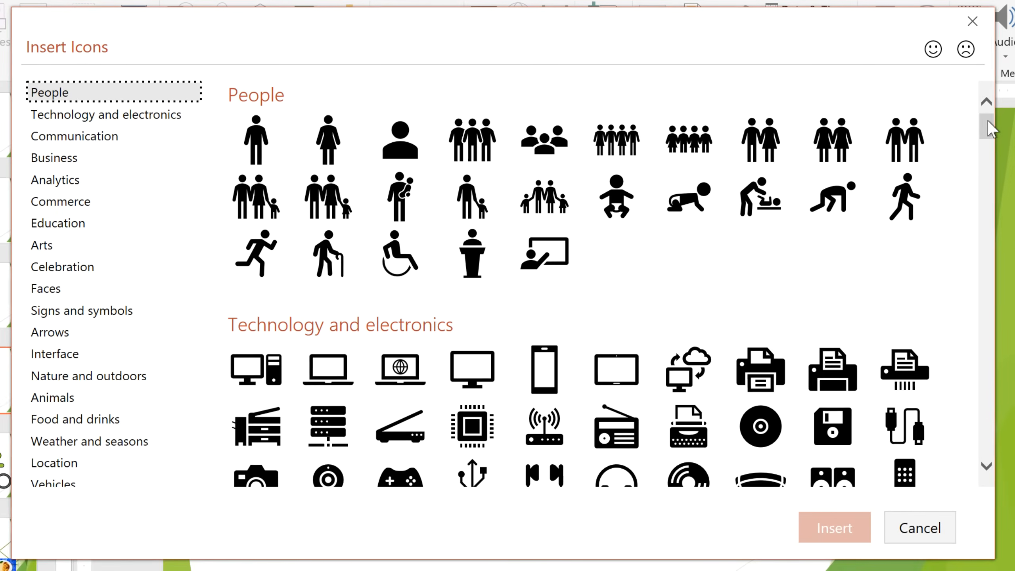
scroll("down", 3)
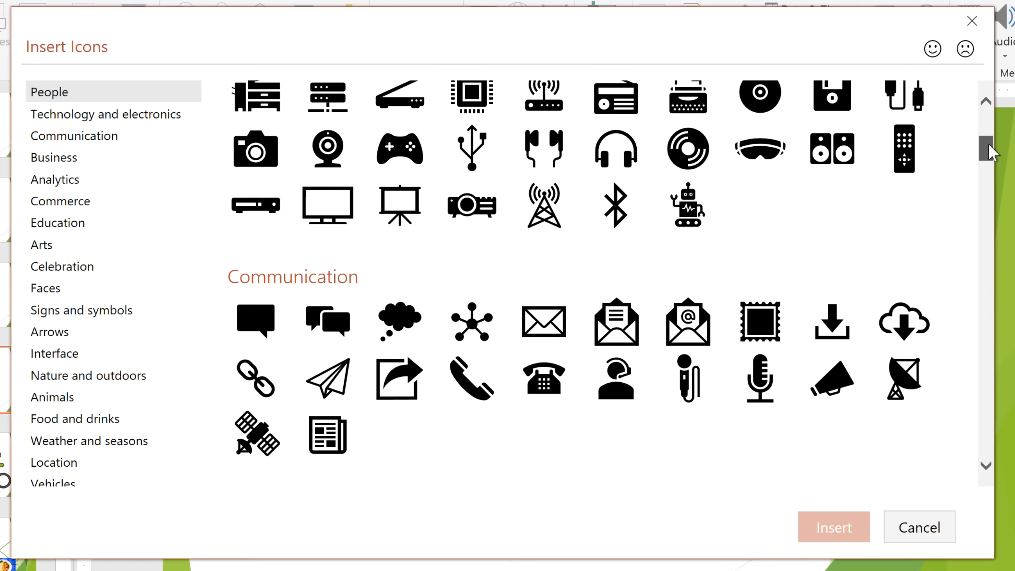
scroll("down", 3)
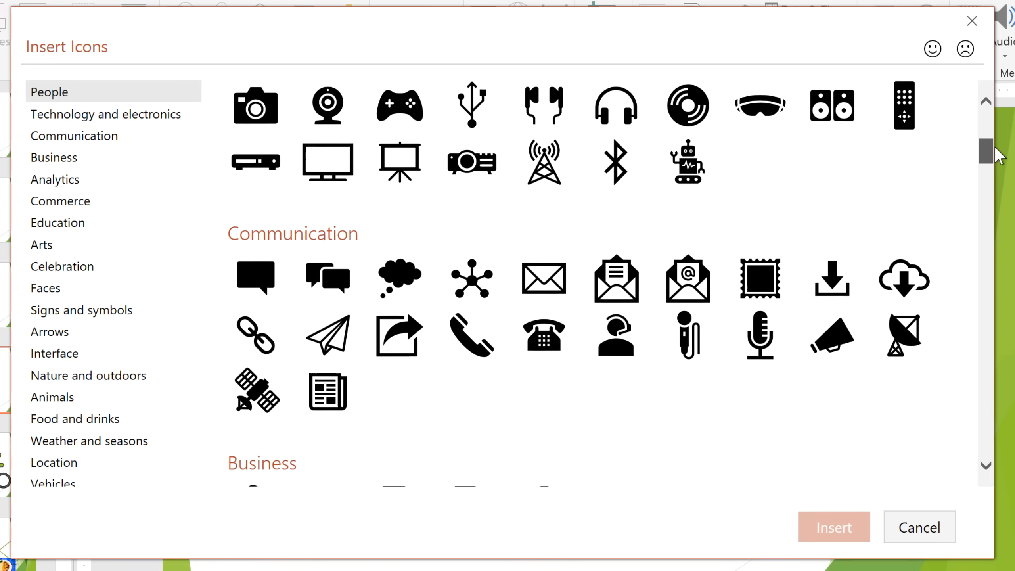
scroll("up", 3)
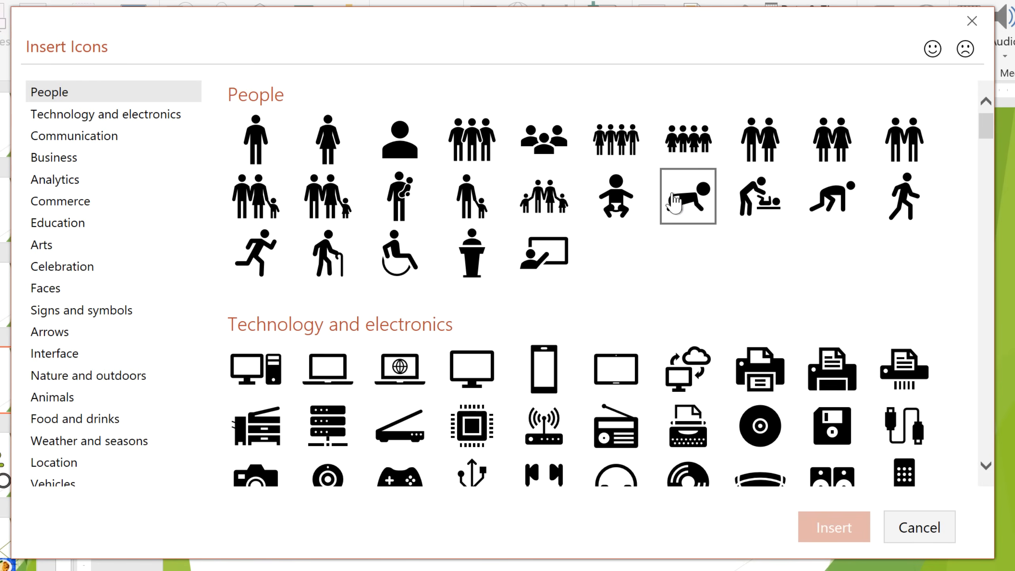
left_click(255, 253)
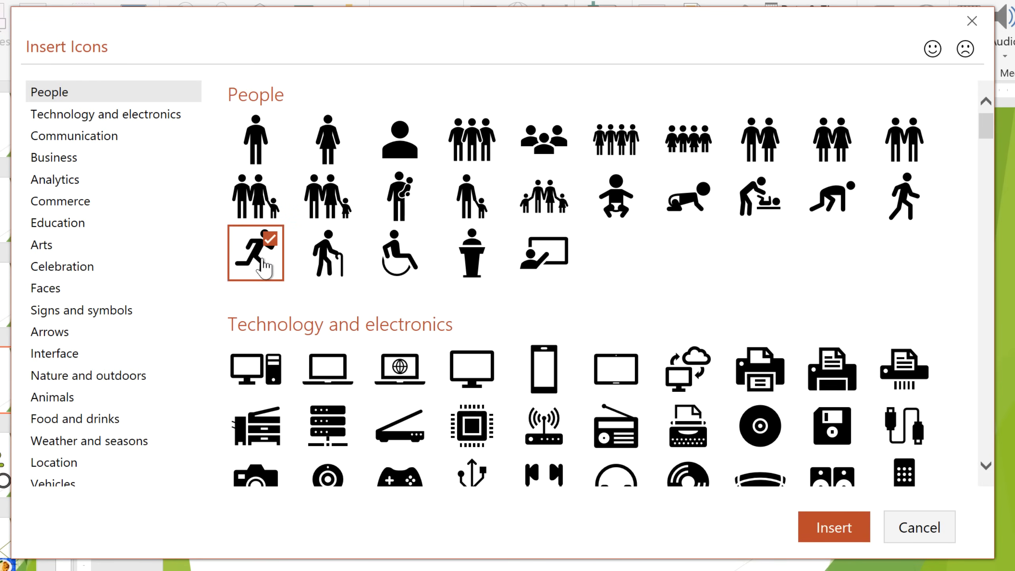
mouse_move(834, 527)
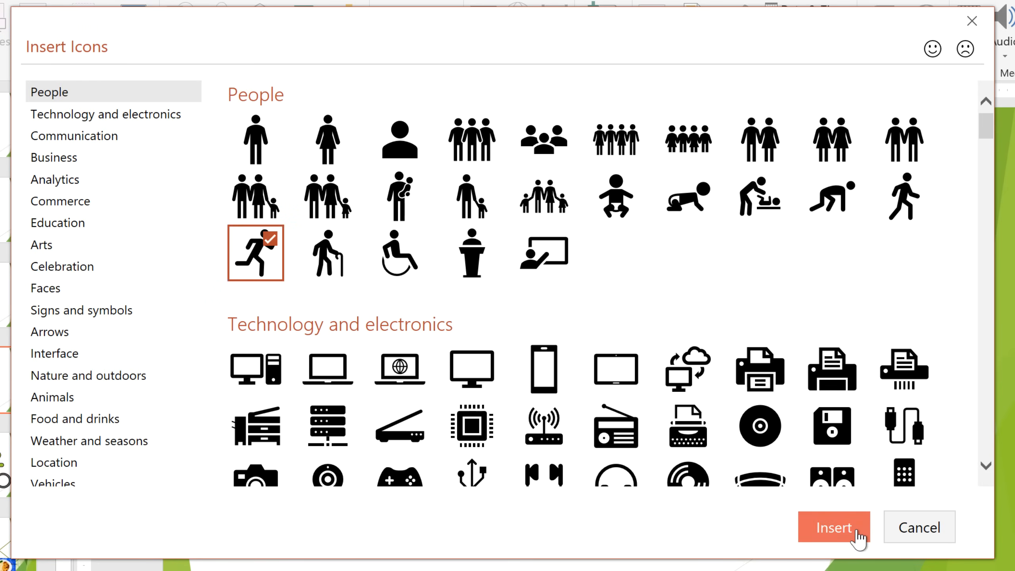
left_click(833, 527)
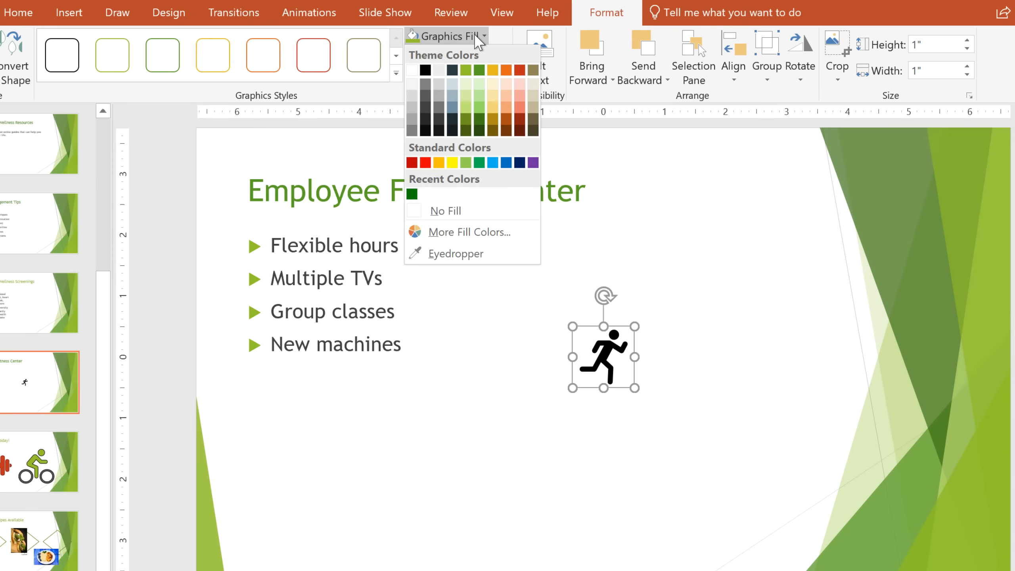
Fill the running-person icon blue via Graphics Fill.
left_click(507, 162)
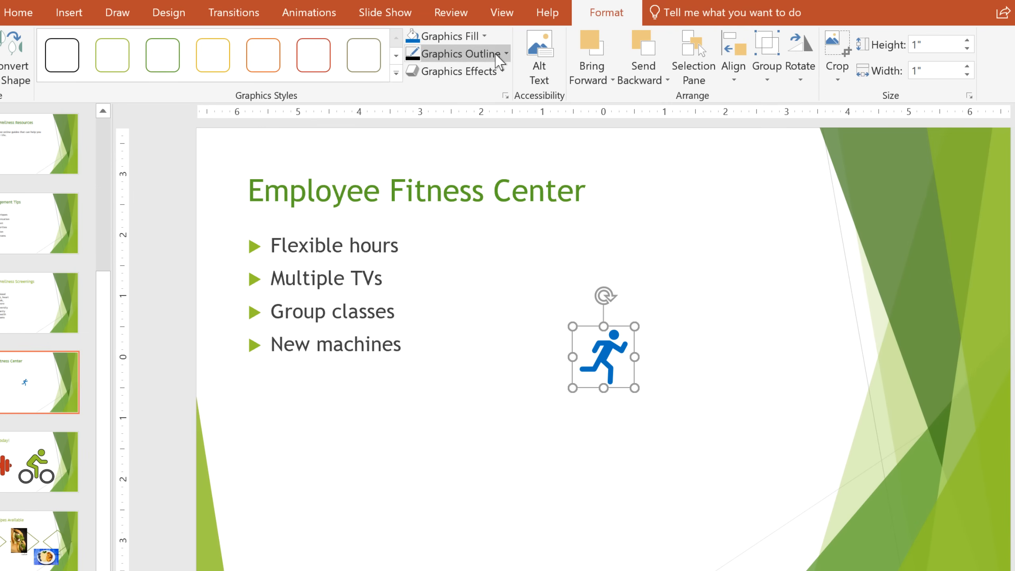
left_click(504, 54)
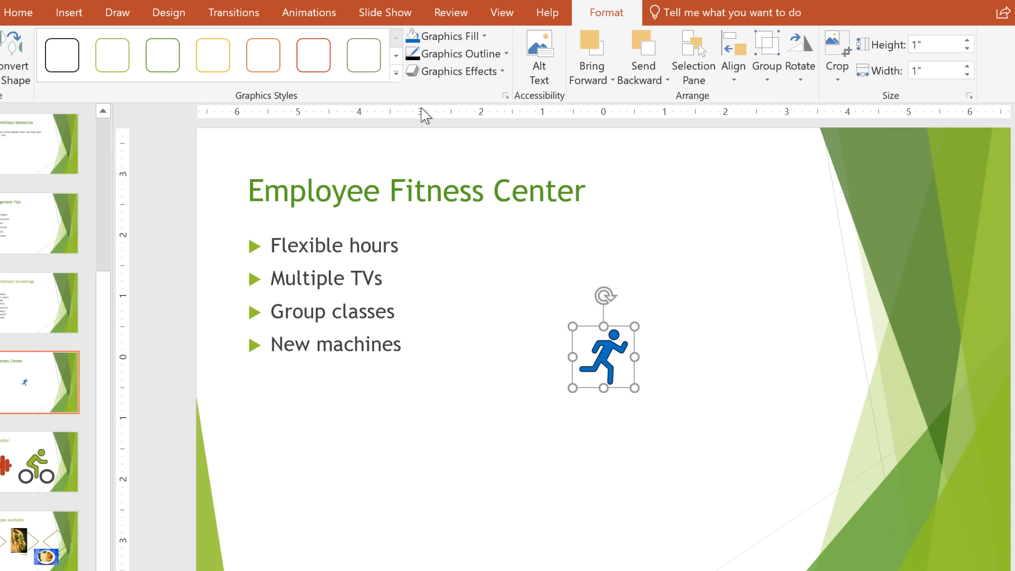
mouse_move(572, 387)
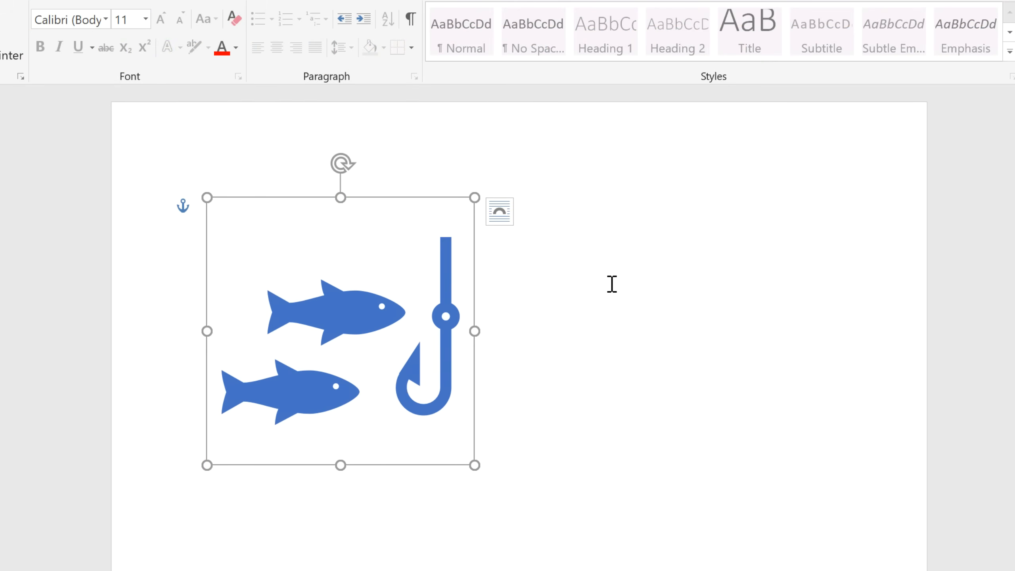
mouse_move(358, 320)
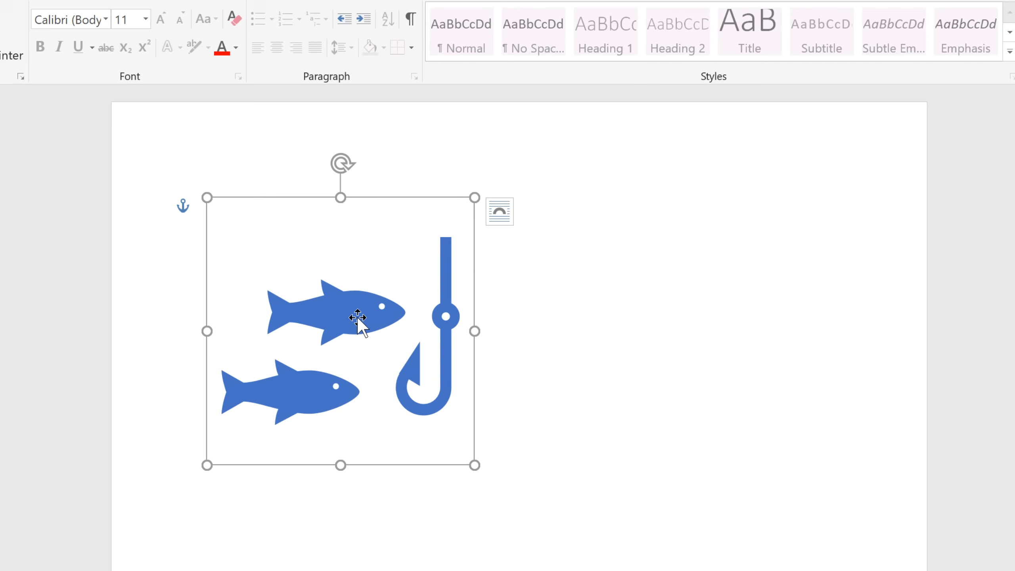
Convert the fish-and-hook icon to shapes and select the upper fish alone.
right_click(356, 317)
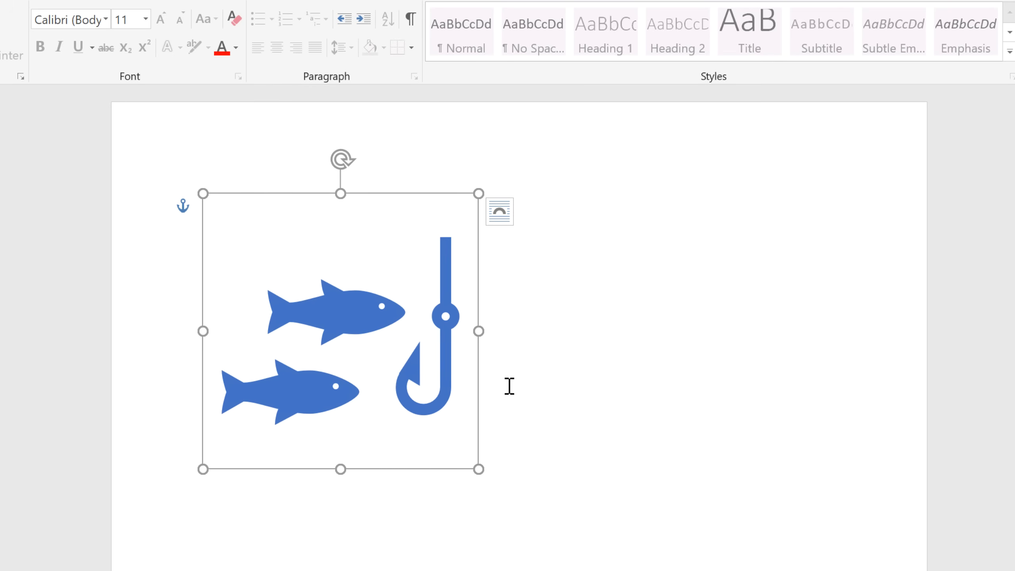
left_click(337, 311)
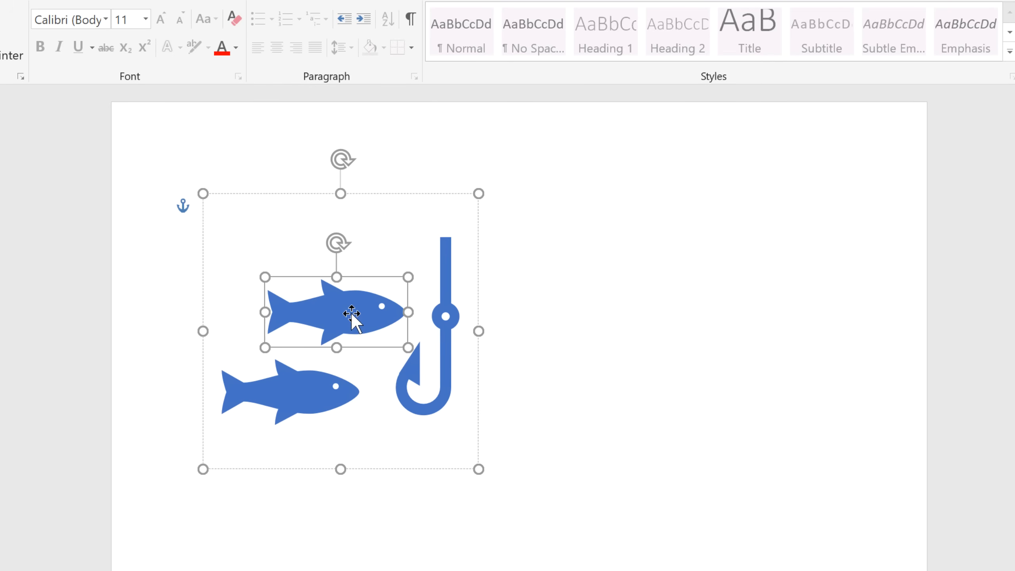